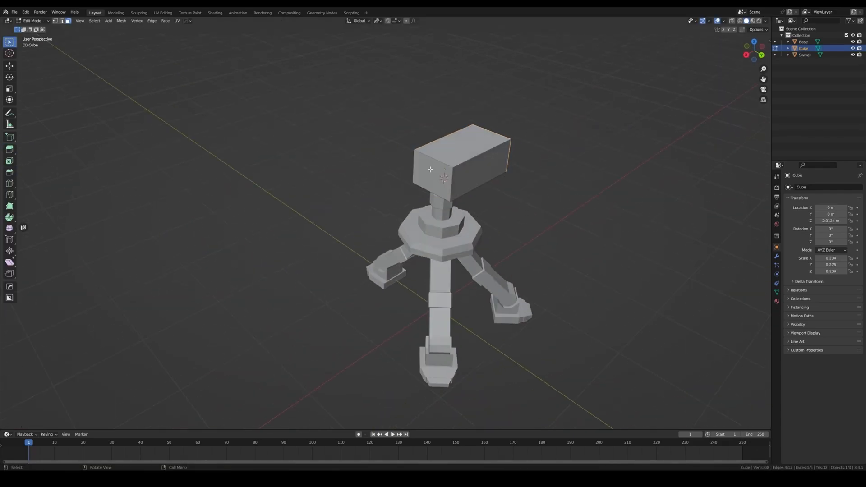
# - Finish the turret swivel and switch to Blender's UV Editing workspace
pyautogui.click(494, 175)
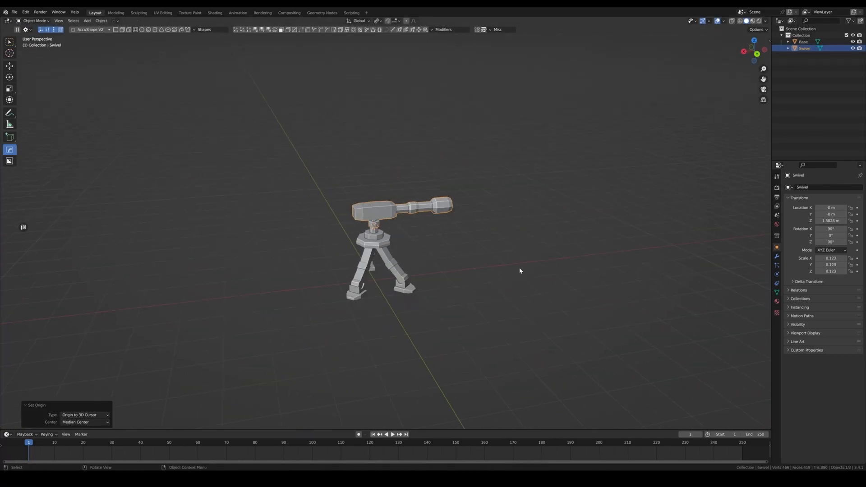
pyautogui.click(163, 12)
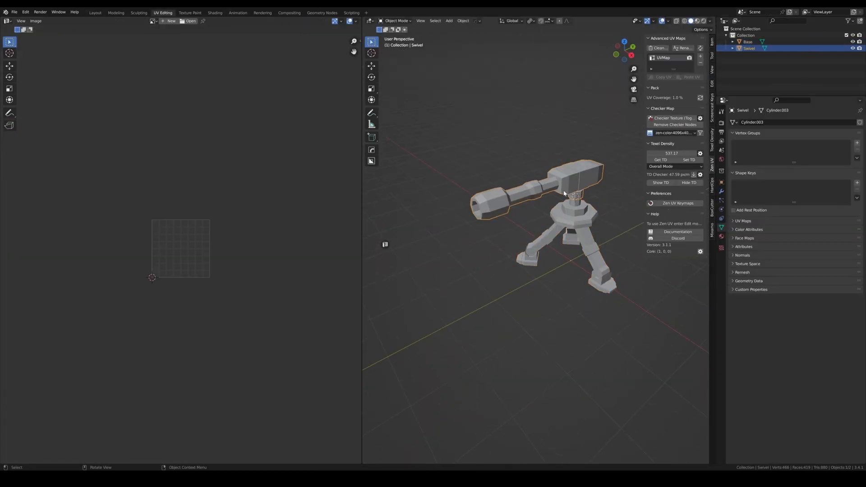
# - Apply the Pallet.png texture and map turret UVs to dark grey and orange colours
pyautogui.click(215, 12)
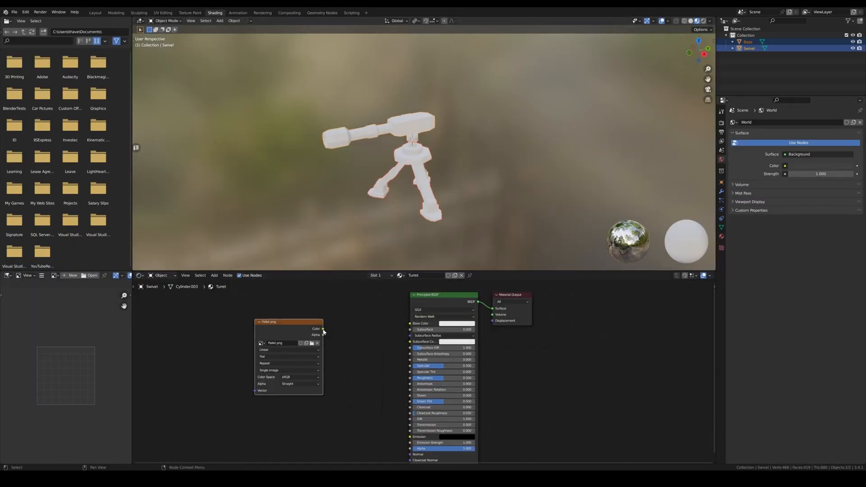
pyautogui.click(163, 13)
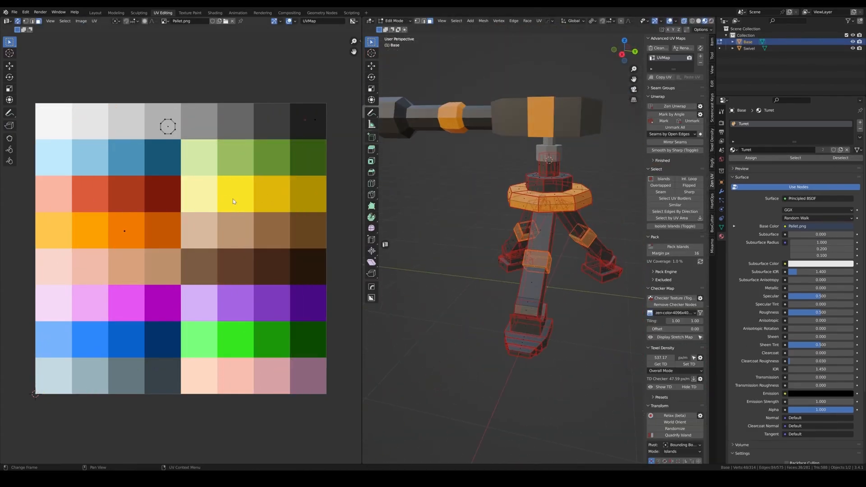
pyautogui.press('Tab')
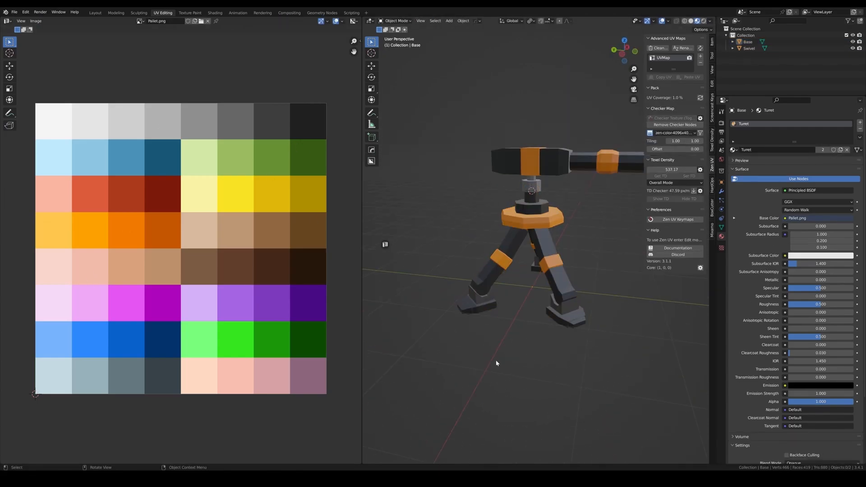
pyautogui.click(94, 13)
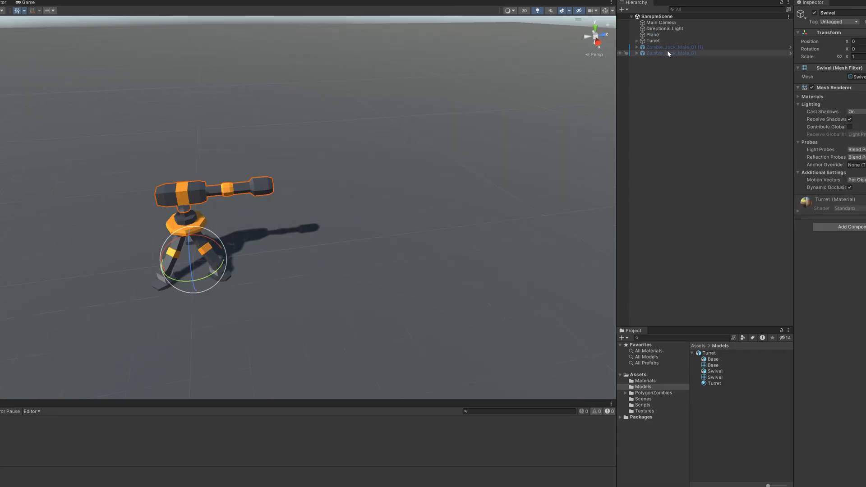
# - Select the imported turret's Swivel to inspect its Mesh Renderer and Turret material
pyautogui.click(672, 52)
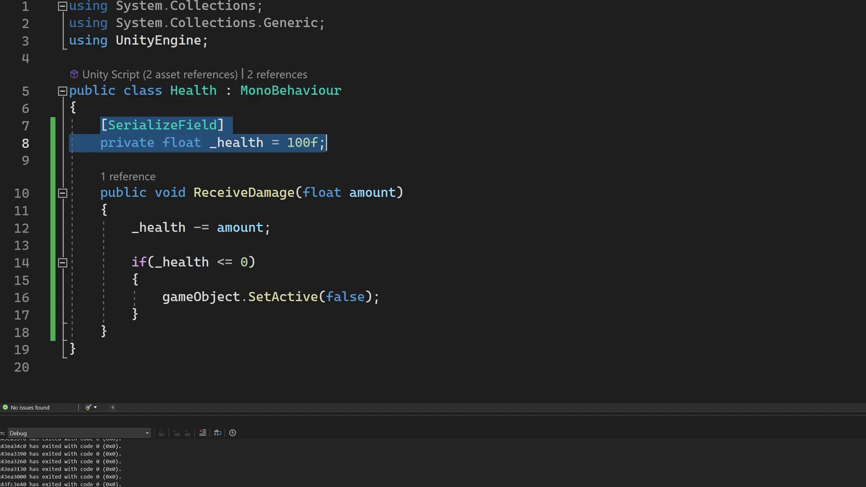
# - Show Health.cs, highlighting the _health field and the zero-health check in ReceiveDamage
pyautogui.click(102, 192)
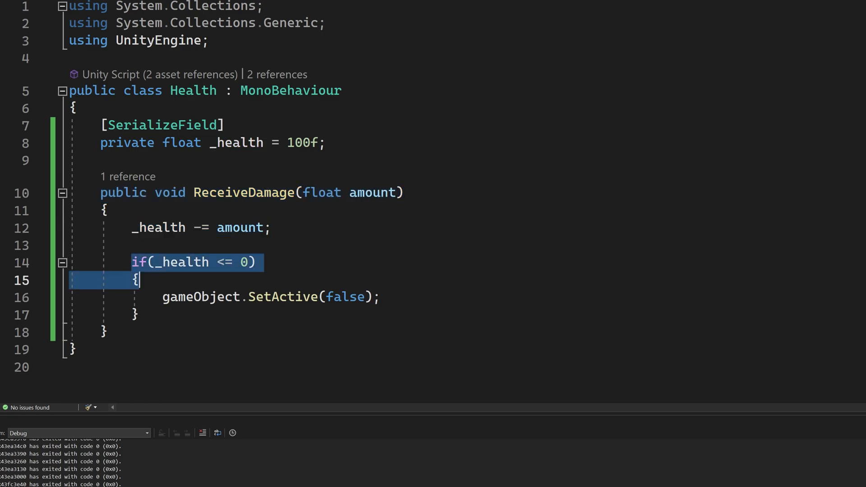
pyautogui.moveTo(138, 281); pyautogui.dragTo(138, 315)
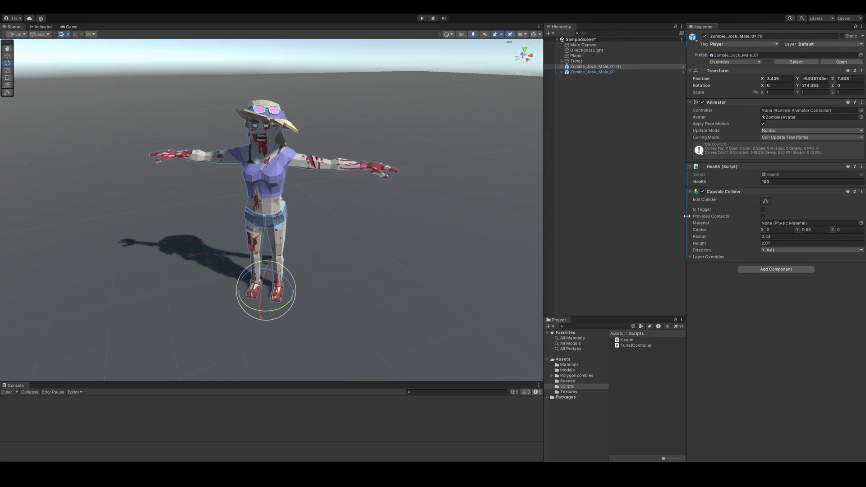
# - Select Zombie_Jock_Male_01 (1) to view its Health (Script) component at 100
pyautogui.click(766, 200)
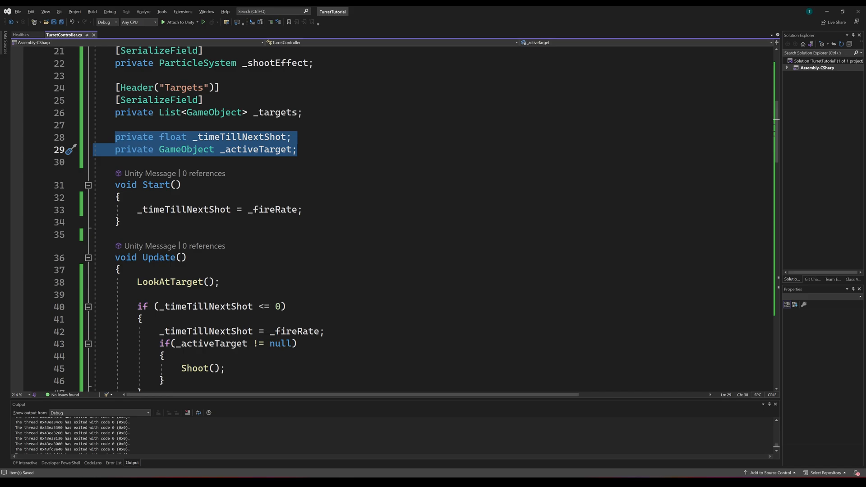
# - Open TurretController.cs and scroll through its _timeTillNextShot, _activeTarget fields and Start method
pyautogui.click(298, 149)
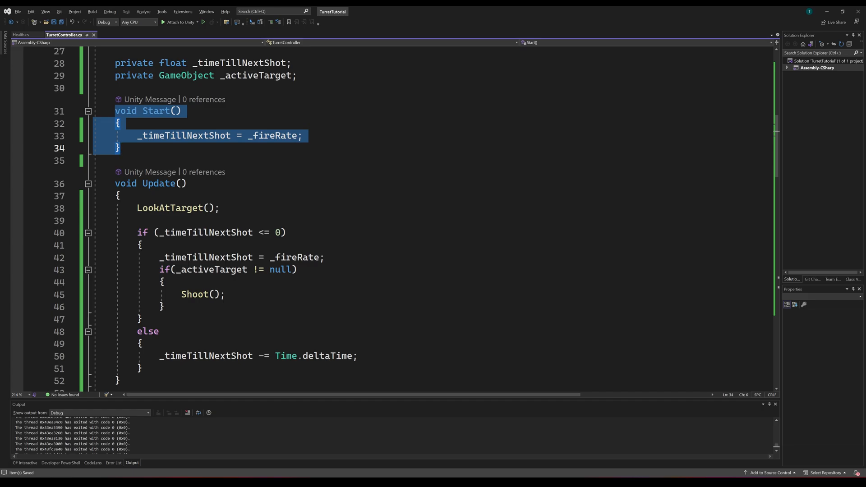
pyautogui.scroll(-3)
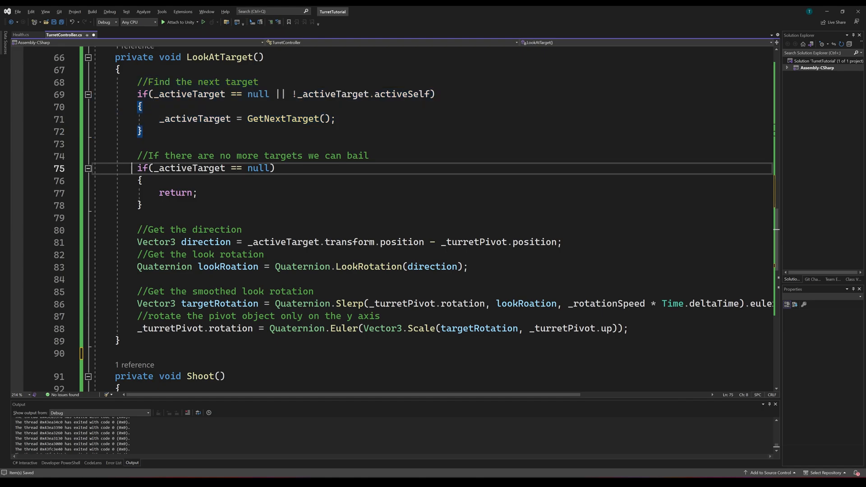
pyautogui.moveTo(138, 168); pyautogui.dragTo(143, 205)
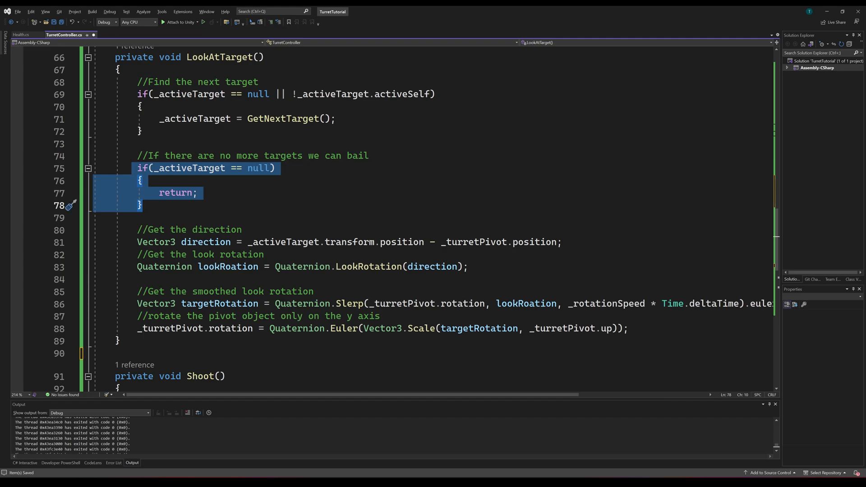
pyautogui.scroll(-3)
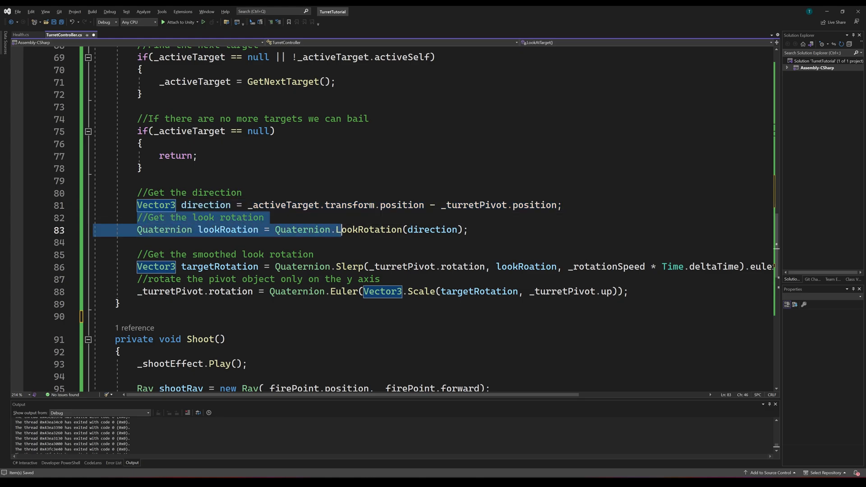
pyautogui.click(511, 230)
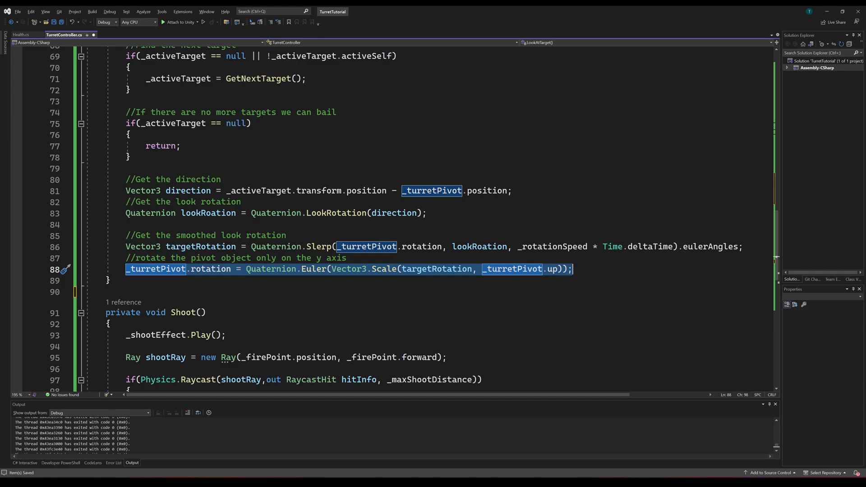
pyautogui.scroll(-3)
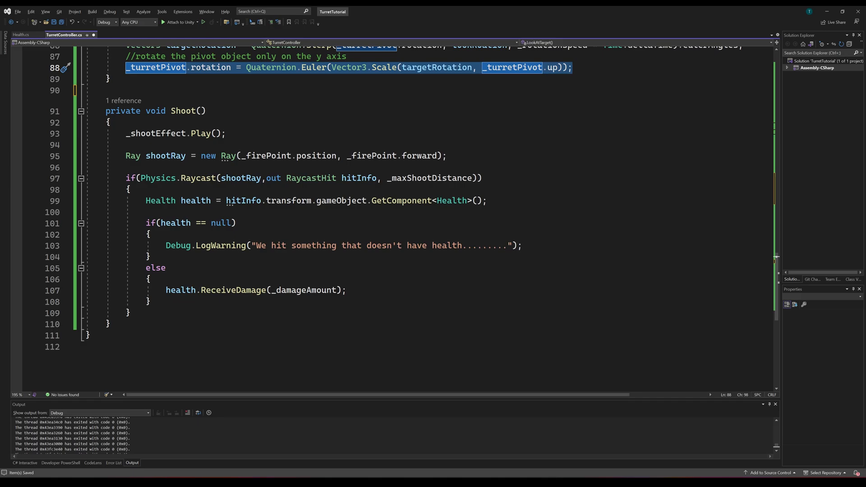
pyautogui.doubleClick(156, 110)
pyautogui.write('//Get next target and r')
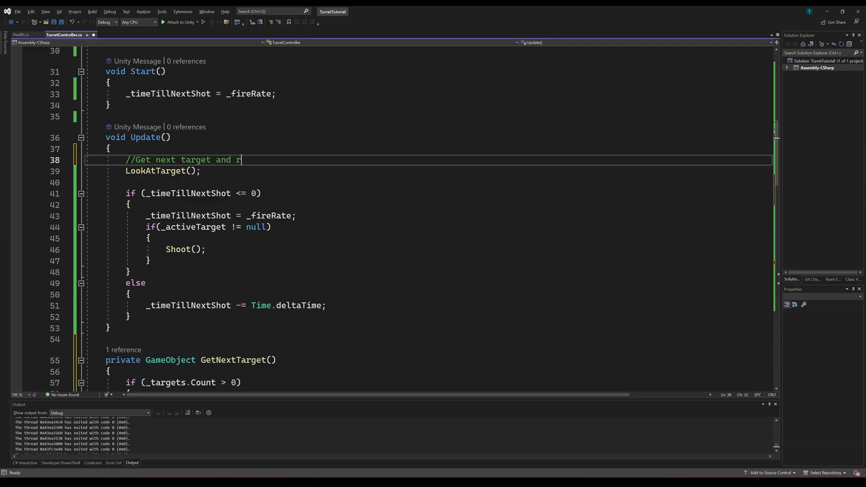
# - Complete the comment '//Get next target and rotate towards it' and highlight the fire-rate block
pyautogui.write('otate towards')
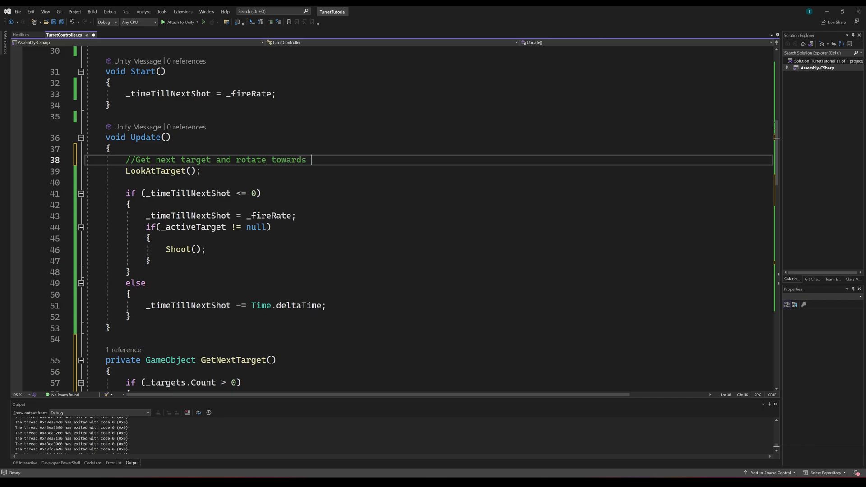
pyautogui.write('it')
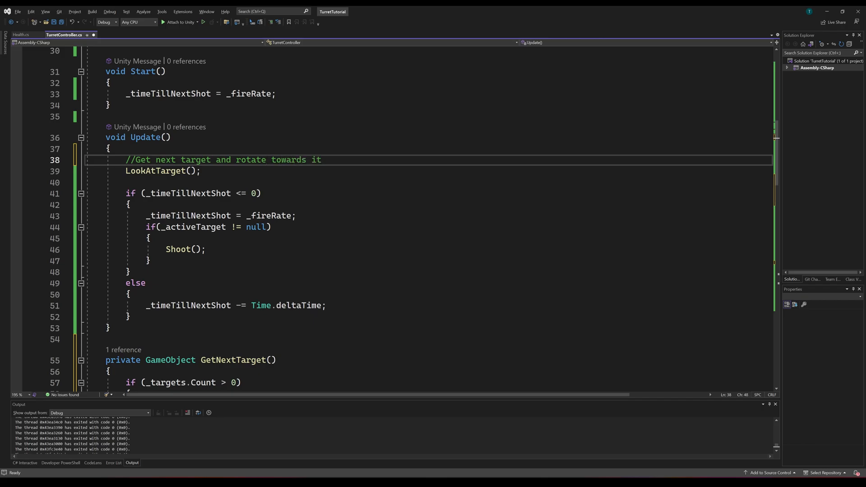
pyautogui.moveTo(126, 193); pyautogui.dragTo(276, 216)
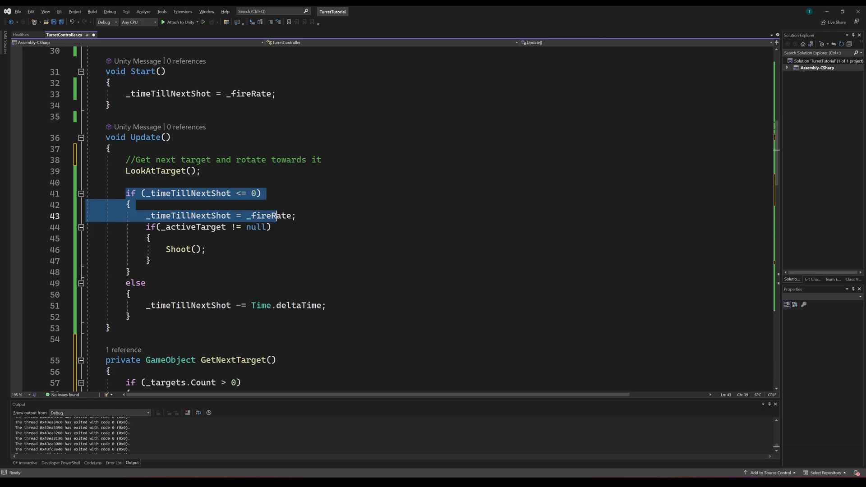